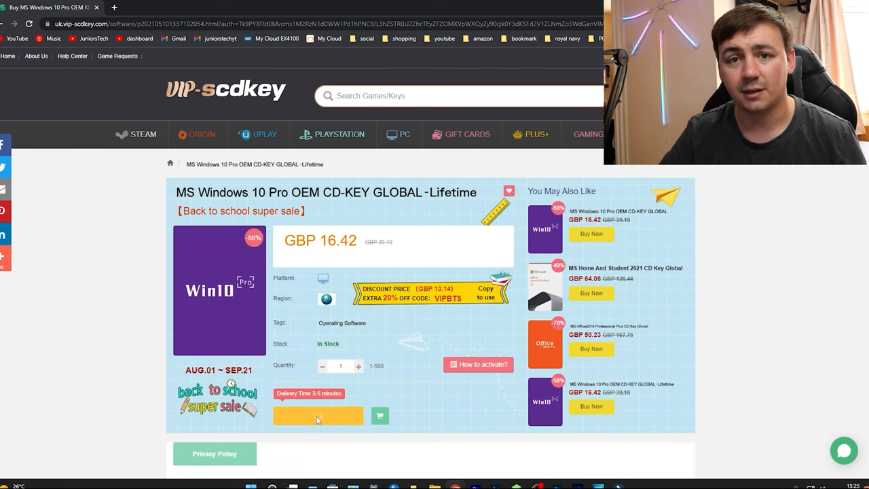
Buy the MS Windows 10 Pro OEM key and select the Promotion Code box.
click(318, 416)
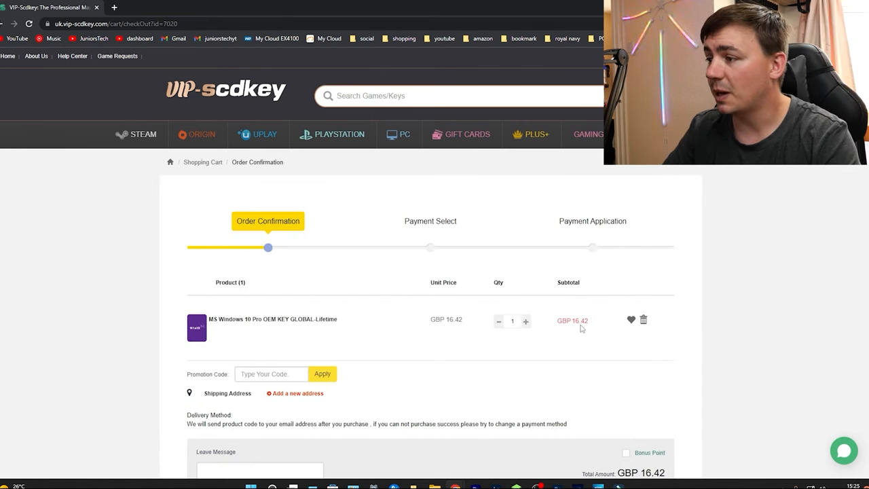
click(271, 374)
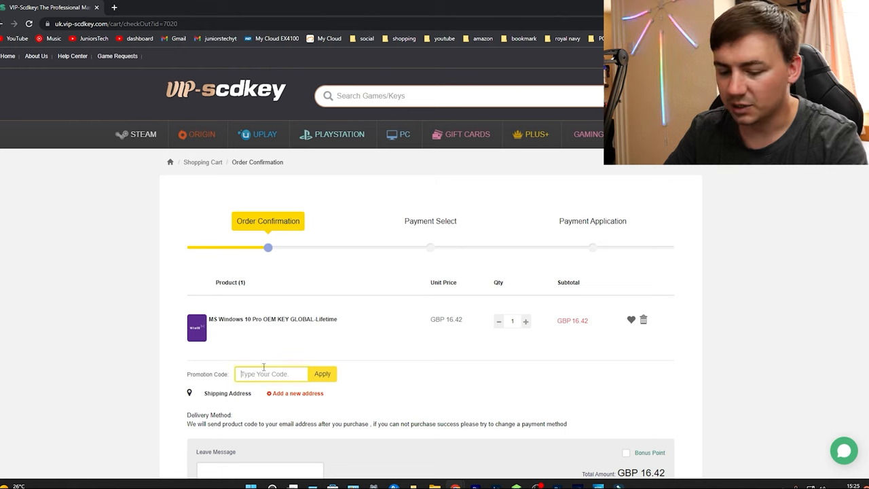
click(322, 374)
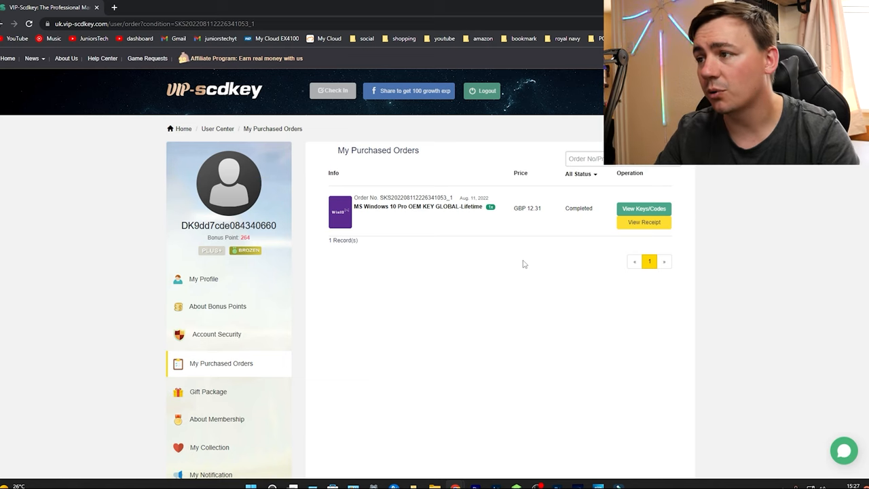
mouse_move(573, 198)
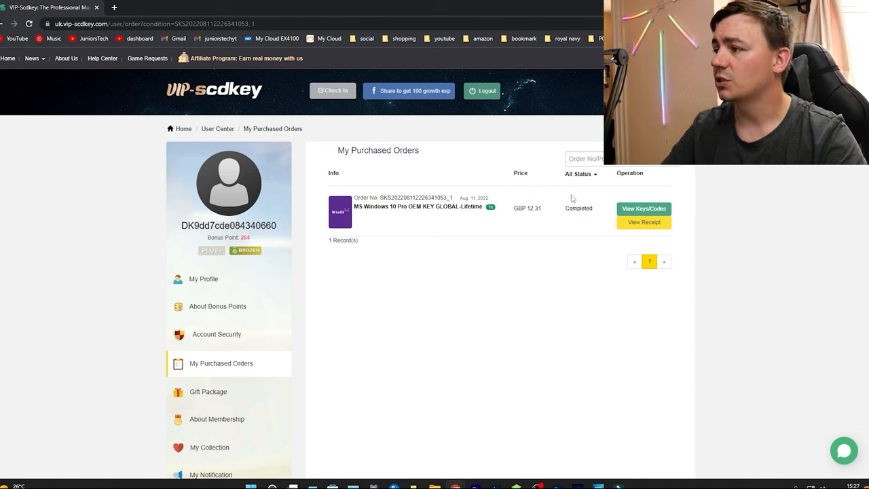
View the completed Windows 10 Pro order's keys and reveal its product key.
click(643, 208)
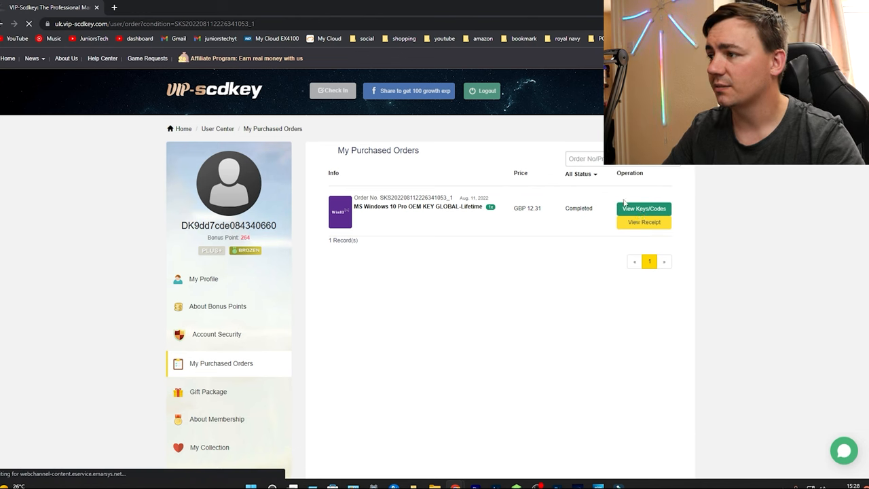
click(643, 208)
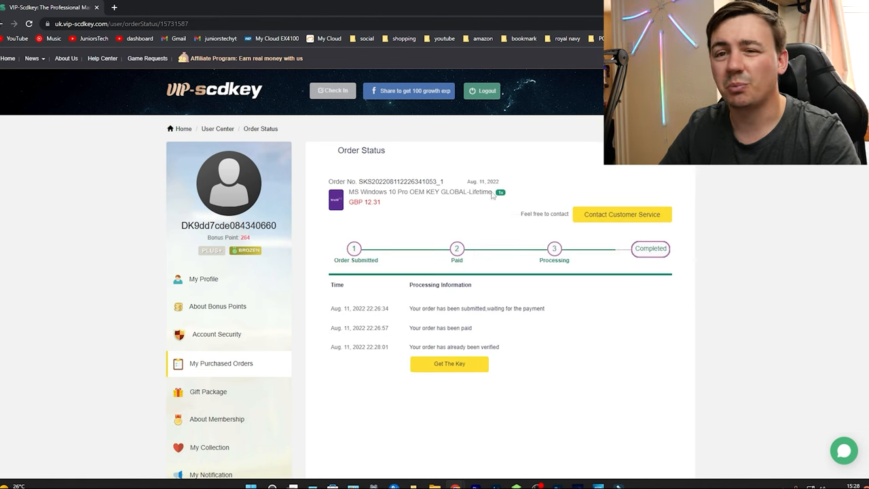
click(448, 364)
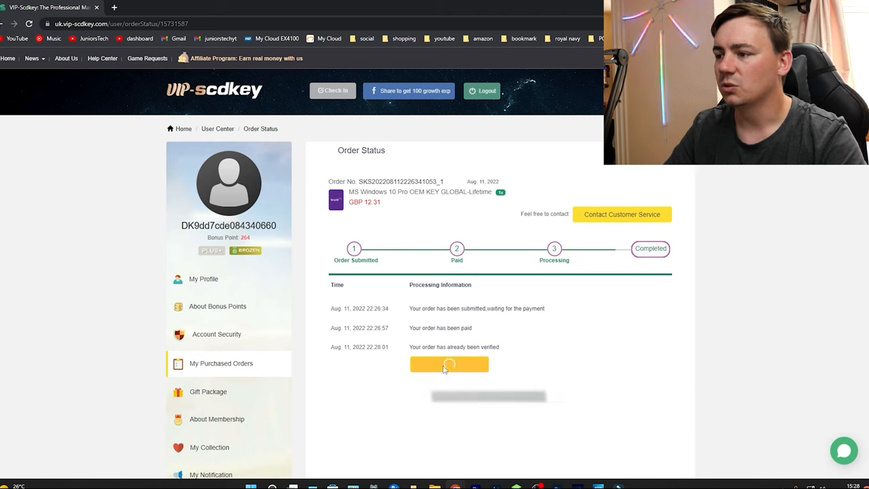
click(448, 365)
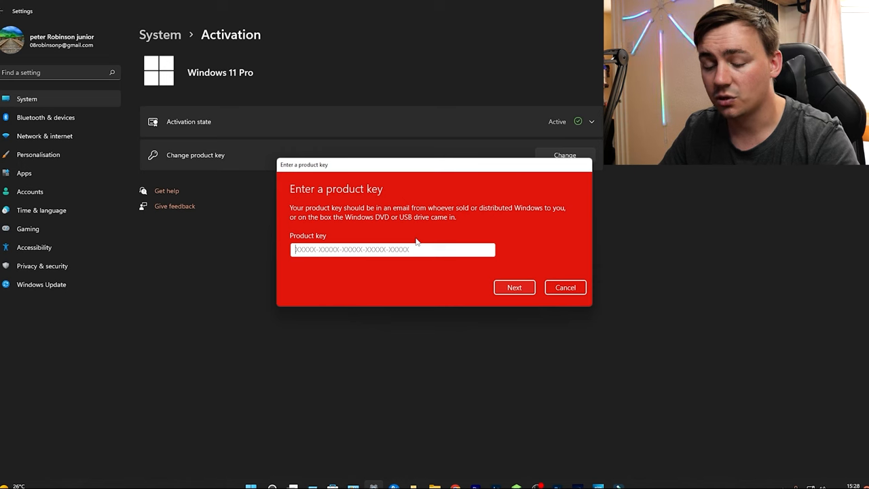
mouse_move(431, 234)
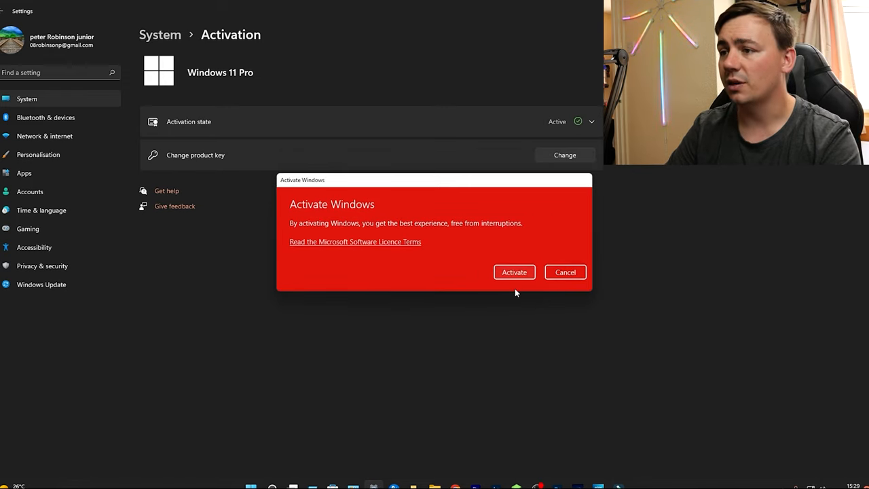
mouse_move(499, 262)
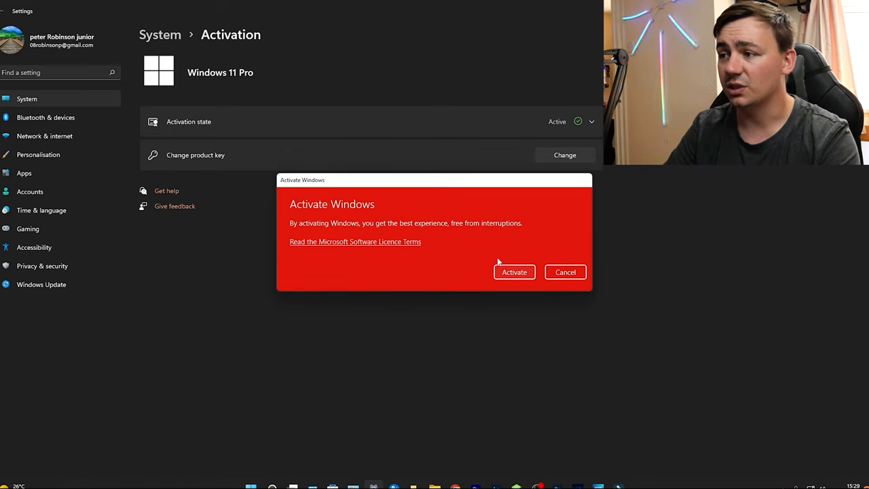
Confirm activation with the purchased Windows 10 Pro product key.
click(514, 272)
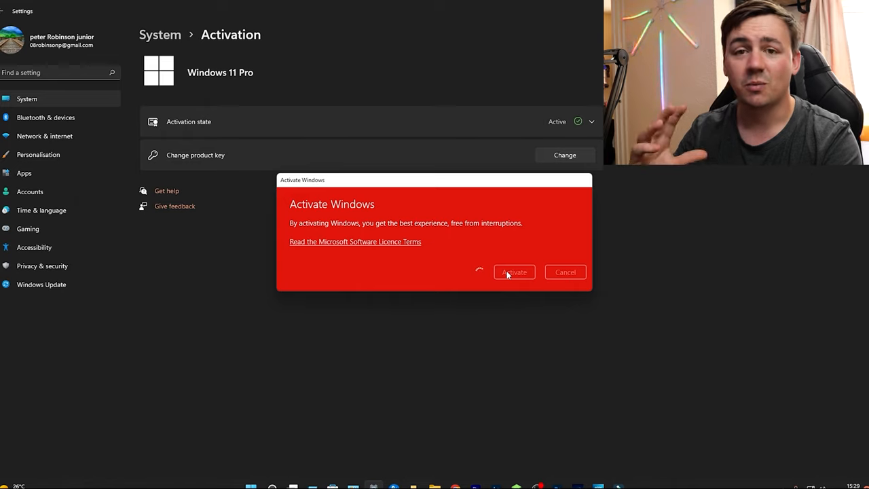
click(514, 271)
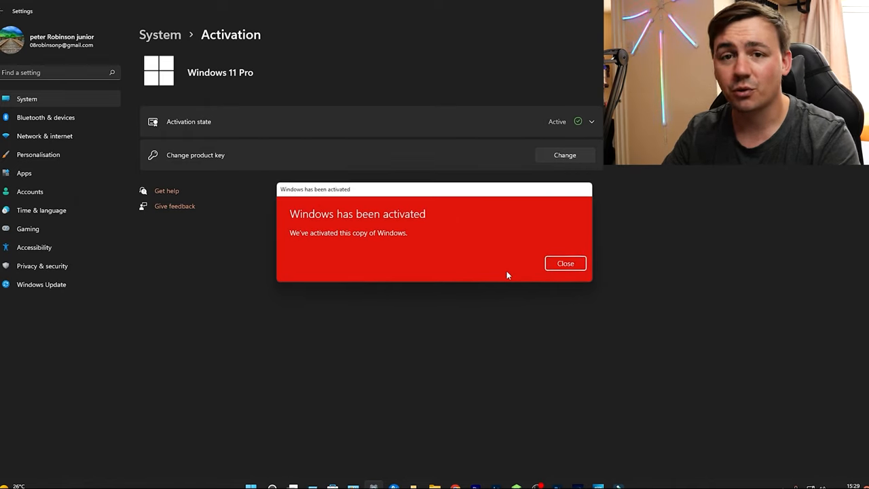